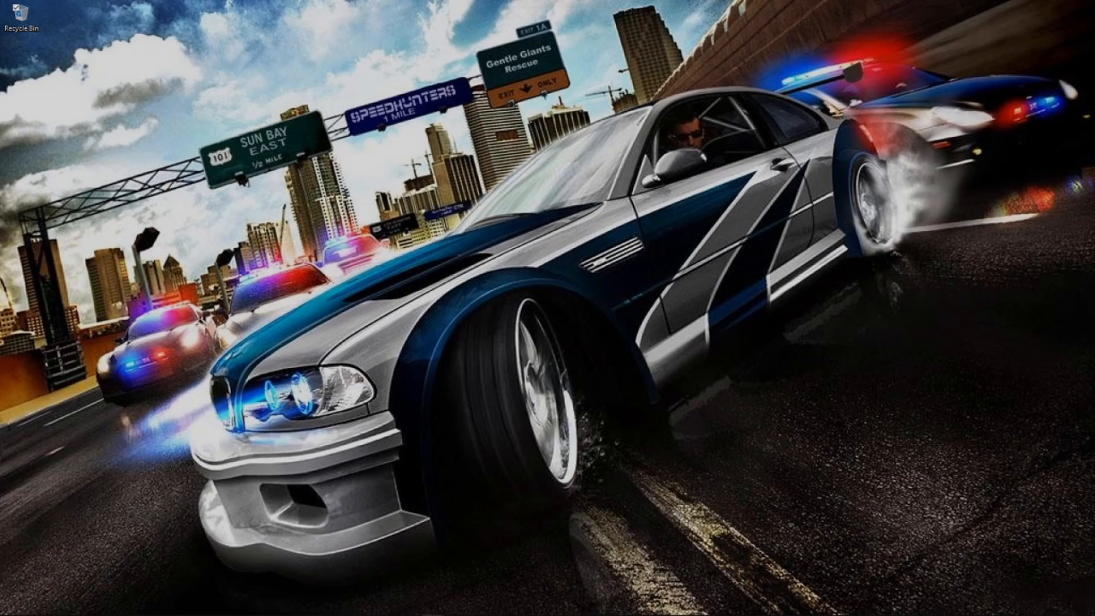
# Step: Open Account Management from the Battle.net account dropdown to reach the Blizzard Account Overview
pyautogui.rightClick(609, 396)
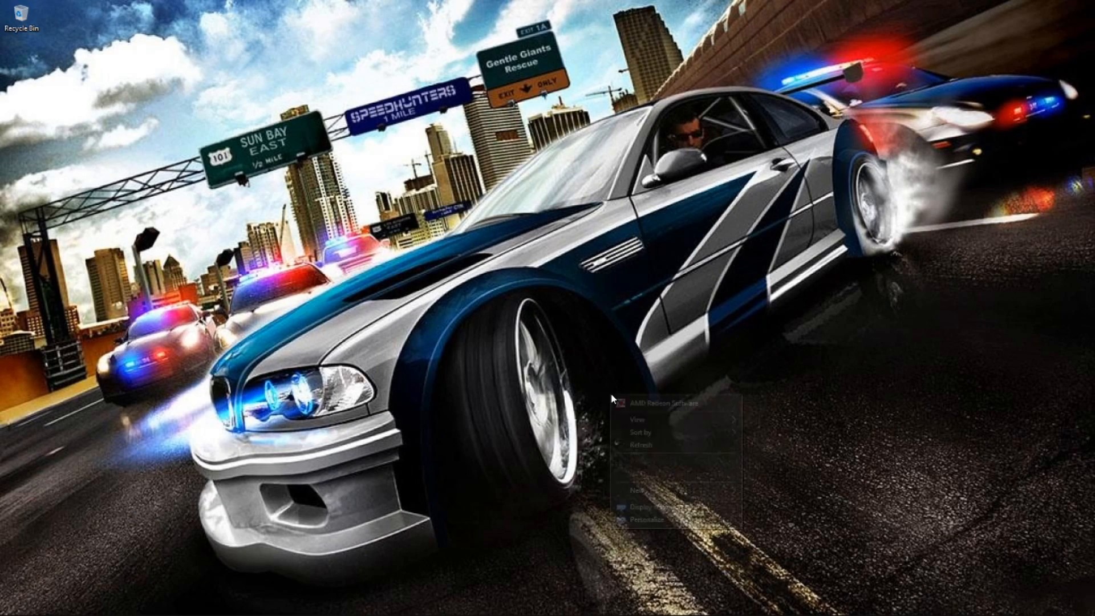
pyautogui.click(684, 439)
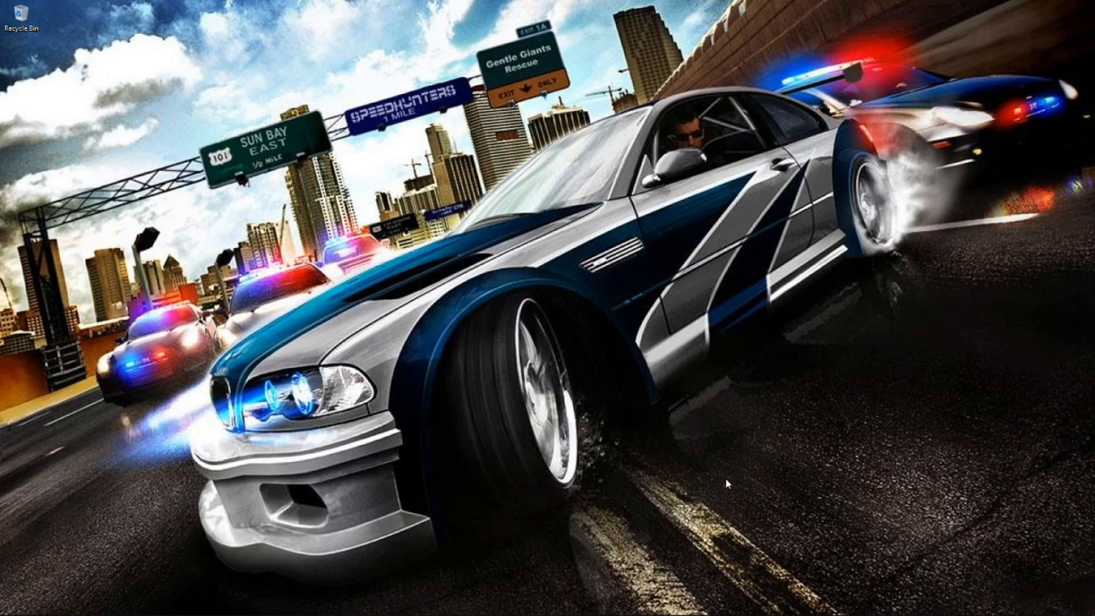
pyautogui.moveTo(732, 457)
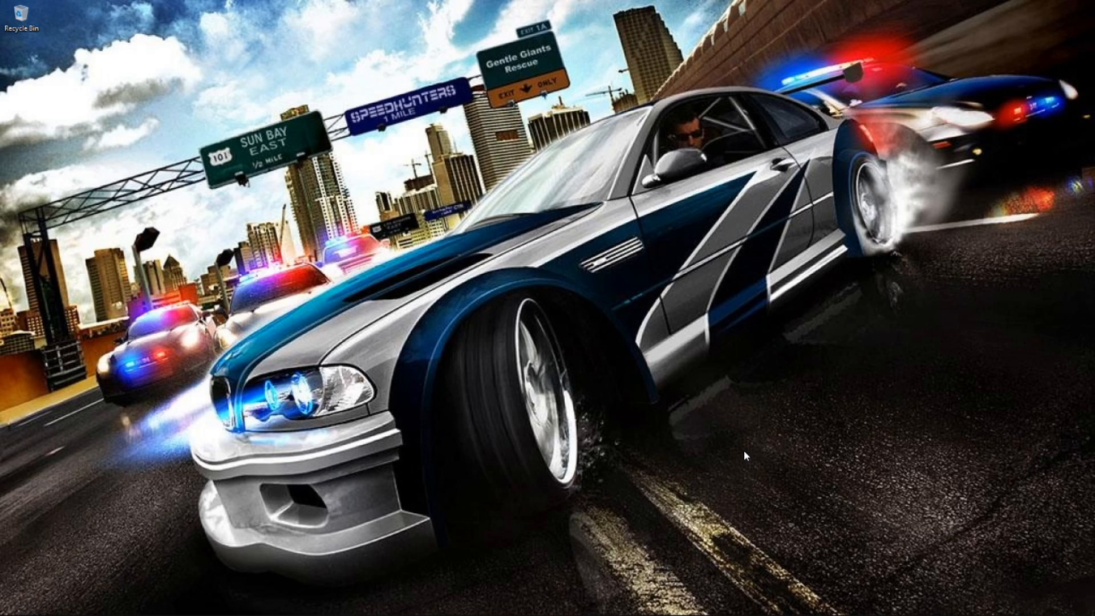
pyautogui.moveTo(602, 486)
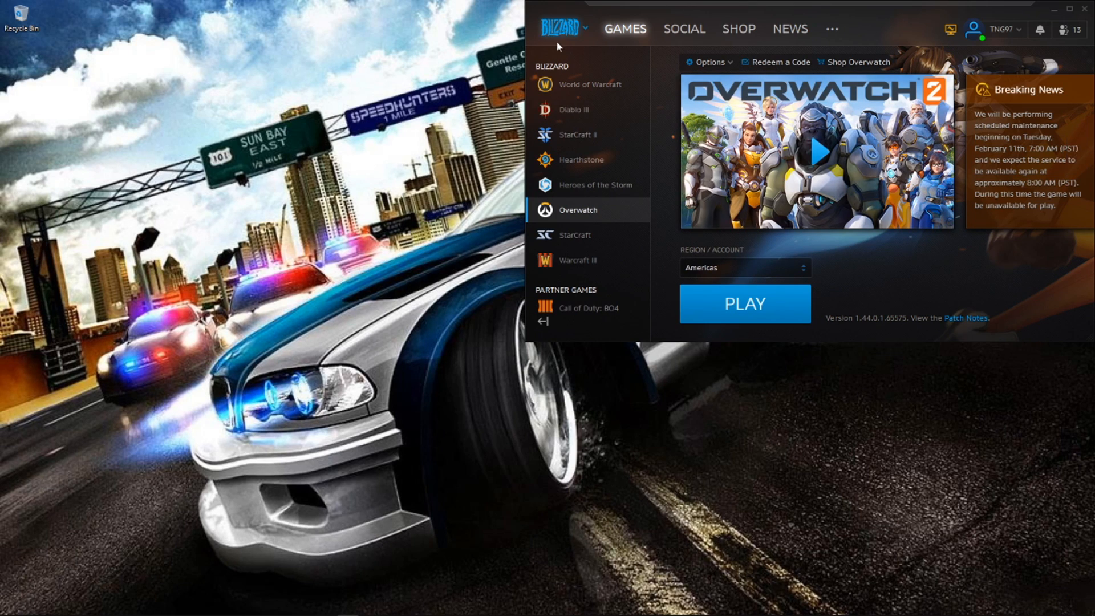
pyautogui.moveTo(590, 34)
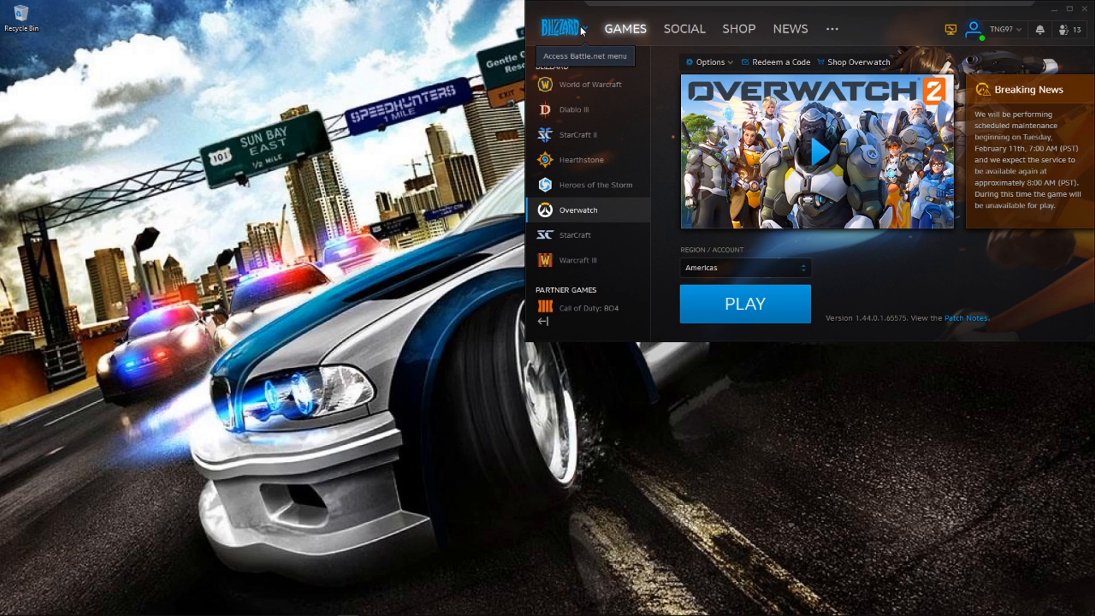
pyautogui.click(568, 29)
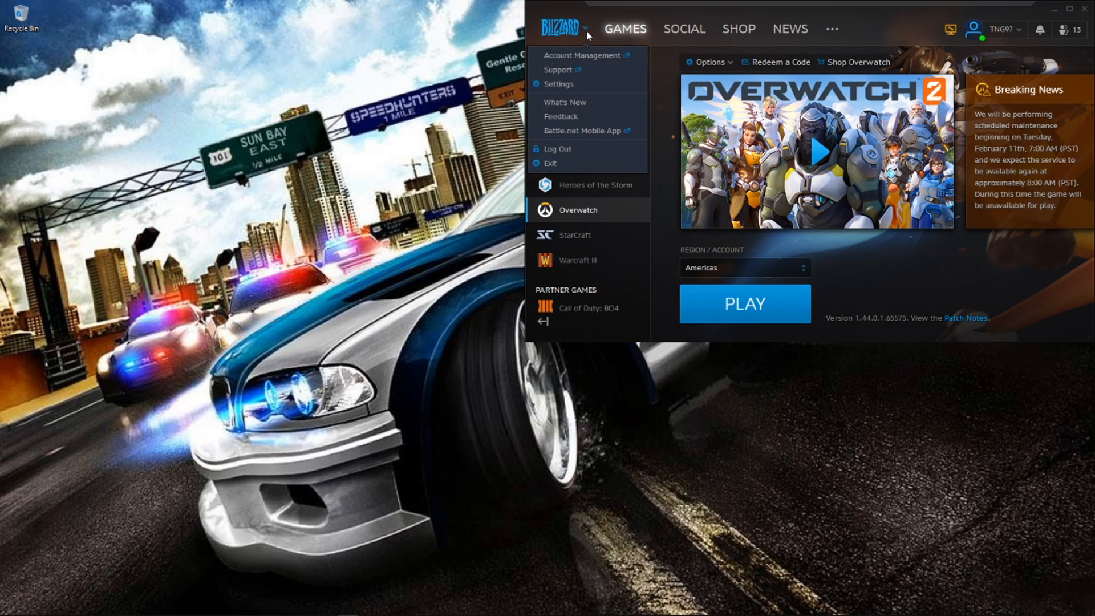
pyautogui.moveTo(594, 59)
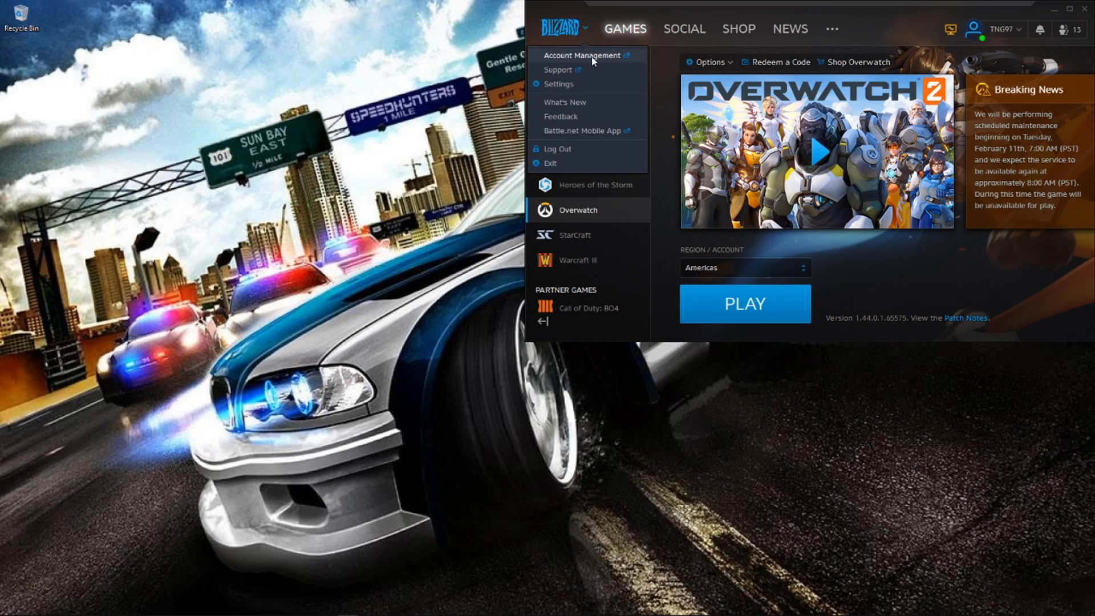
pyautogui.click(581, 55)
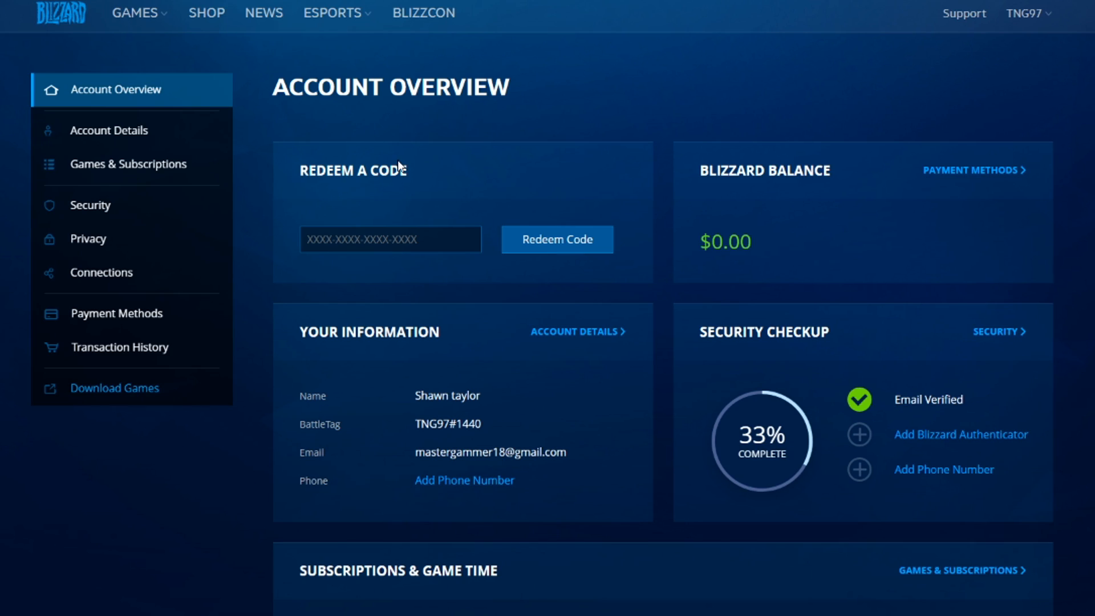
# Step: Go to Account Details and bring the BattleTag section with the current BattleTag into view
pyautogui.click(109, 130)
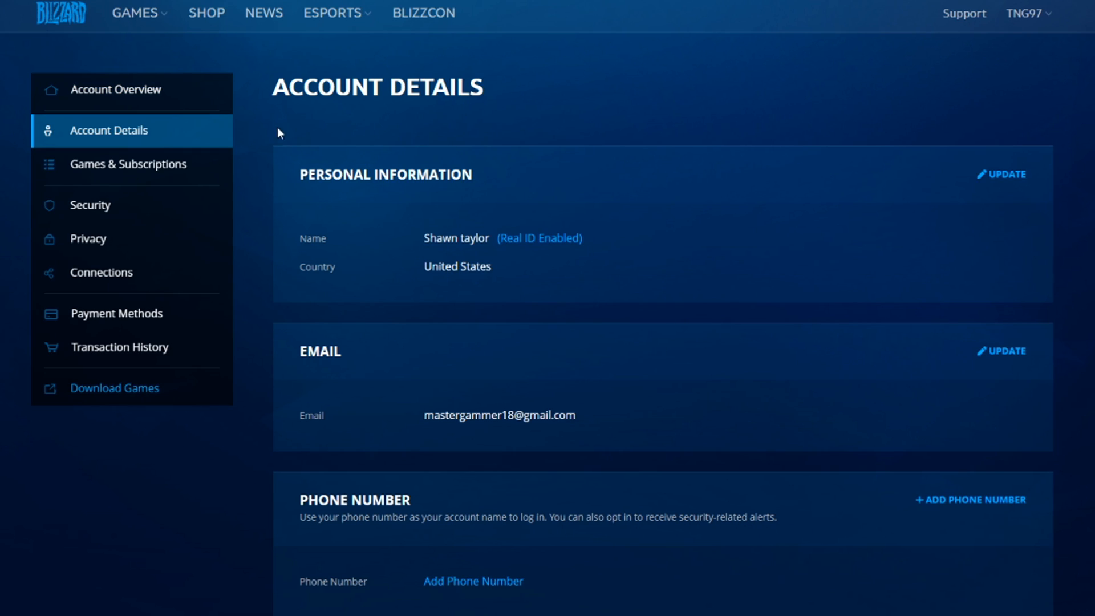
pyautogui.scroll(-3)
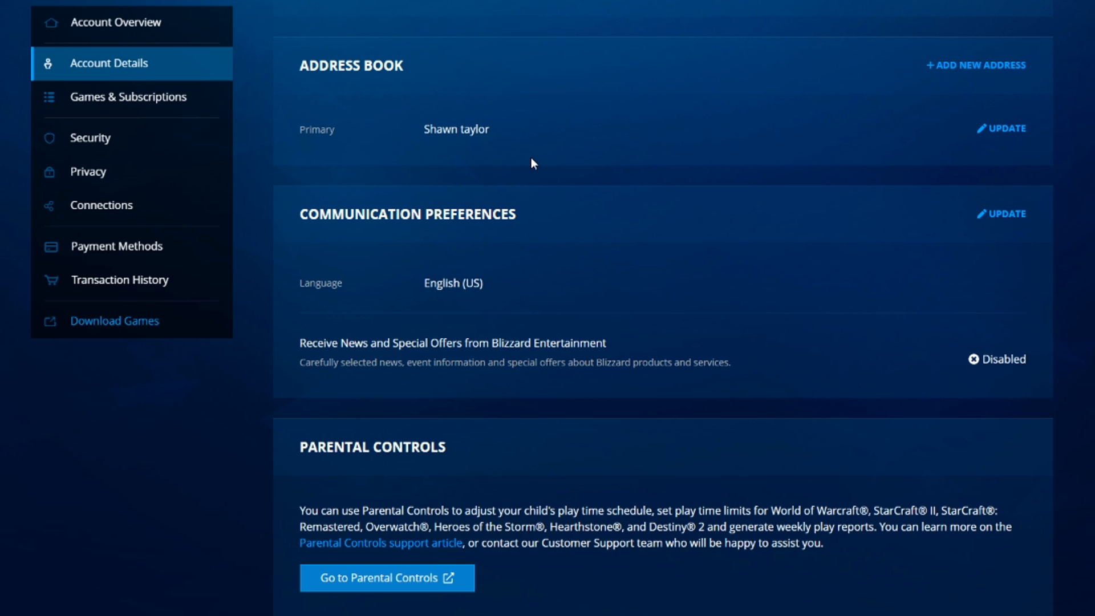
pyautogui.scroll(3)
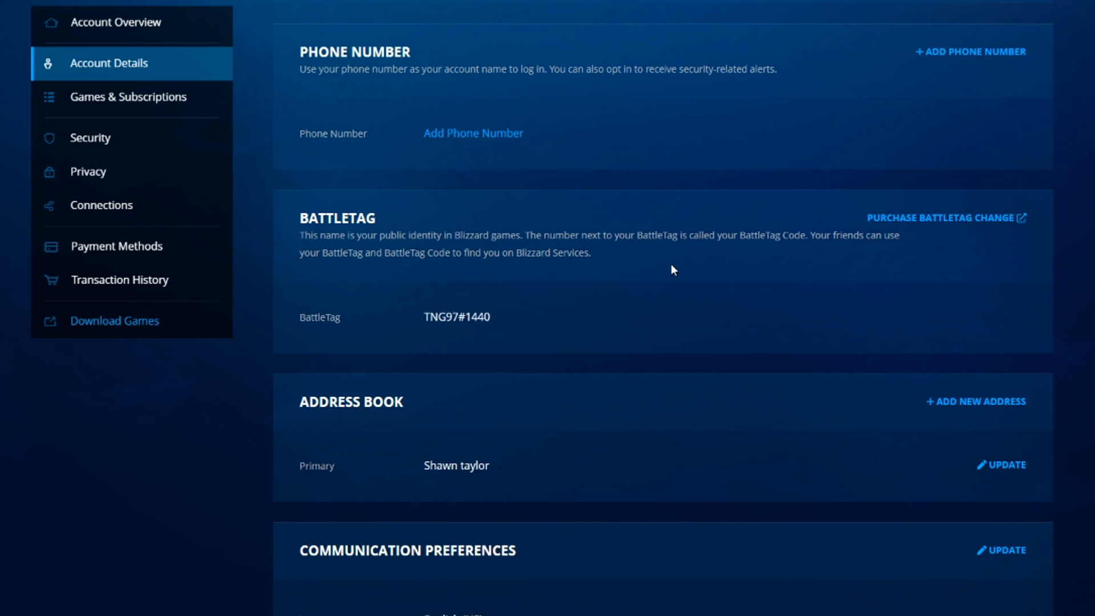
pyautogui.moveTo(697, 251)
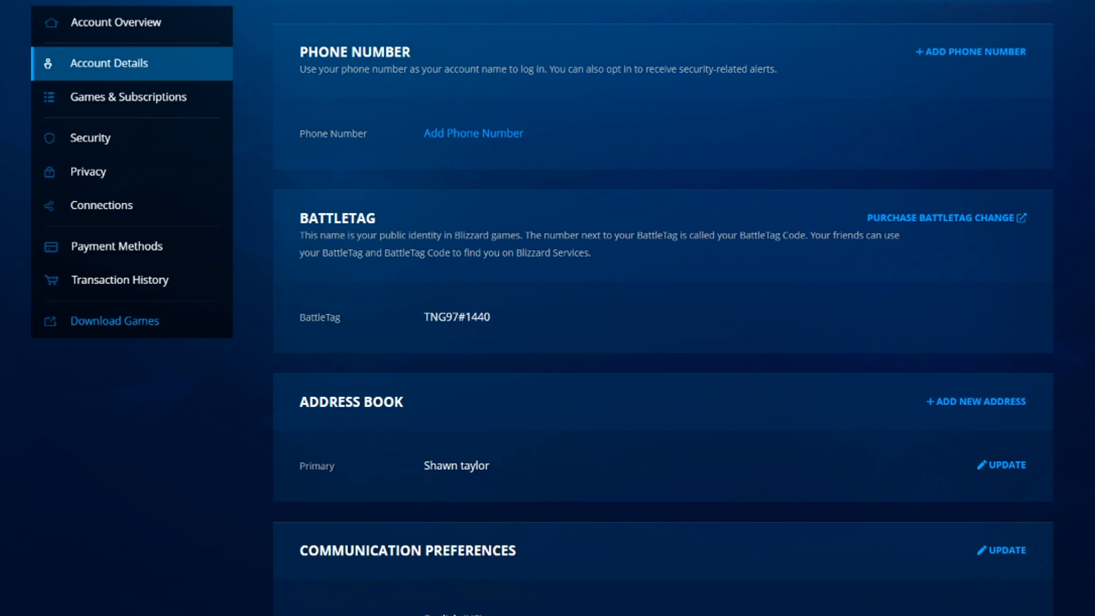
pyautogui.moveTo(314, 357)
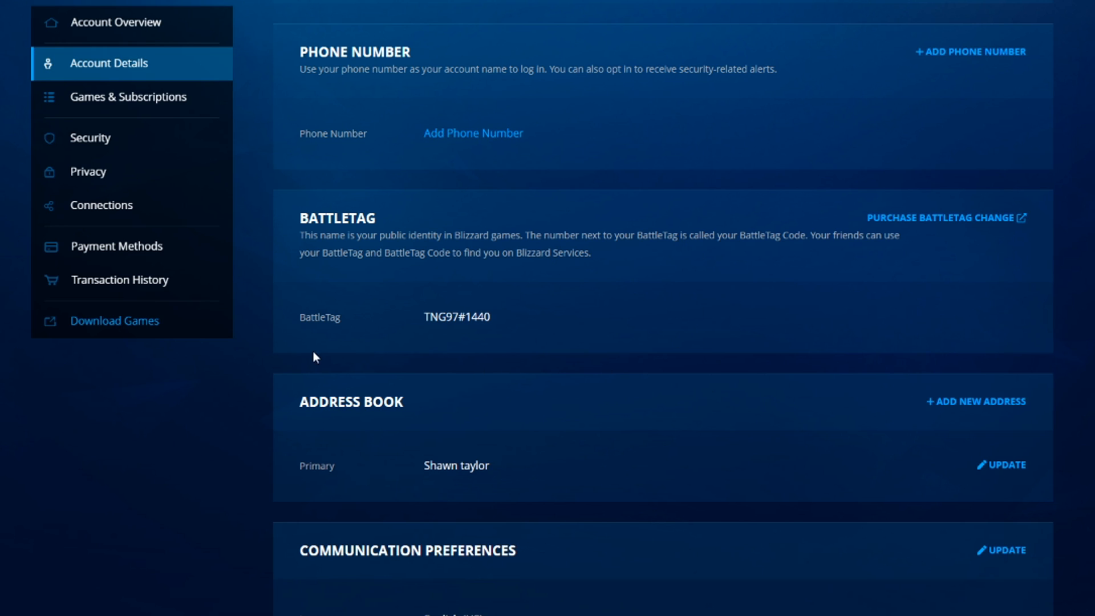
pyautogui.doubleClick(337, 218)
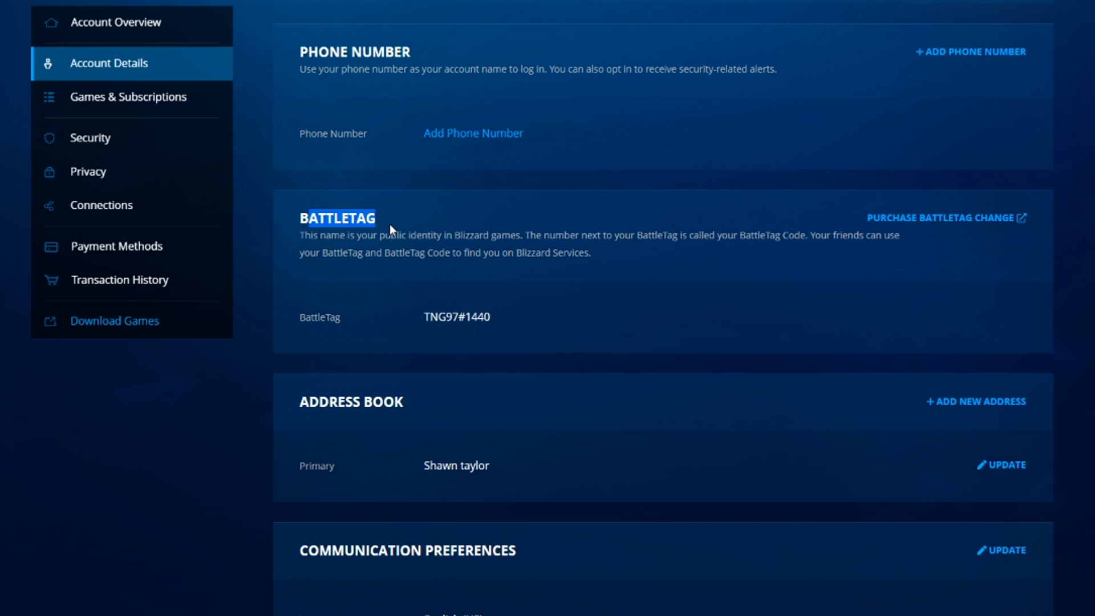
pyautogui.moveTo(905, 227)
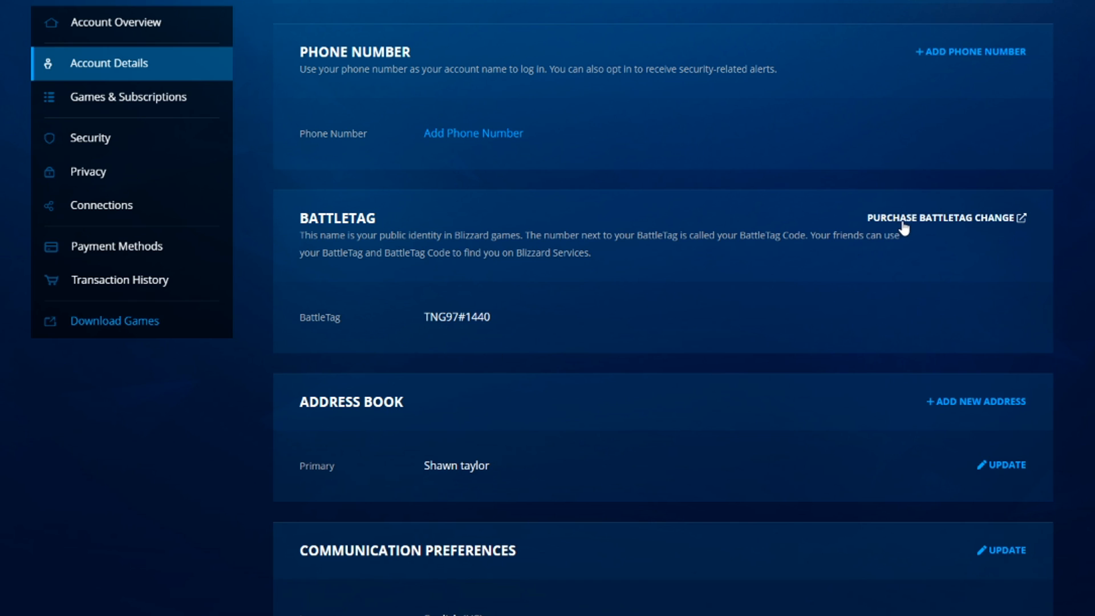
pyautogui.moveTo(579, 460)
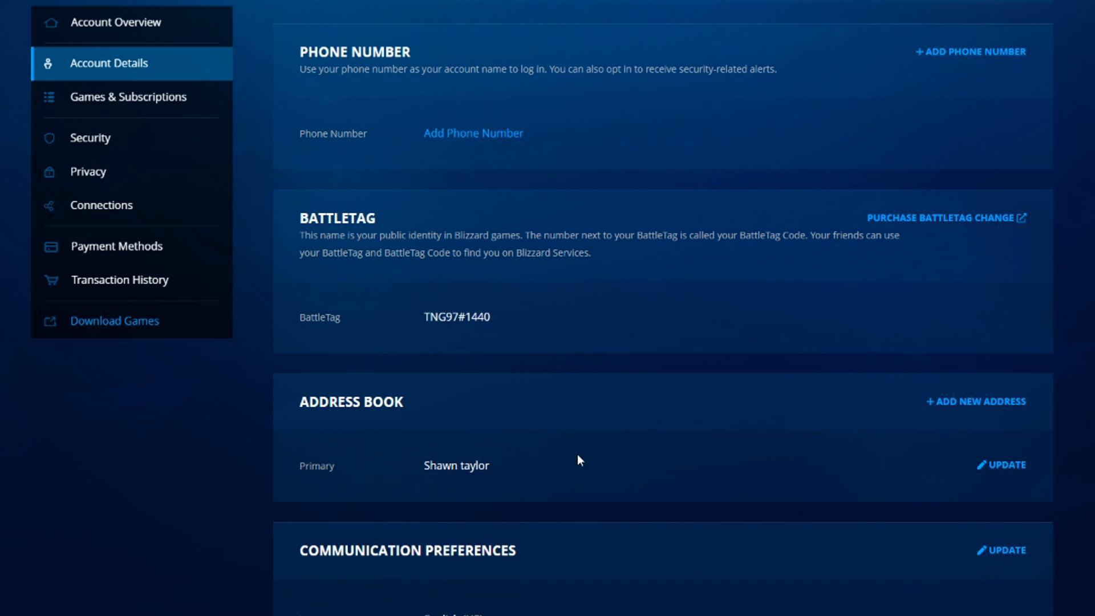
pyautogui.moveTo(578, 289)
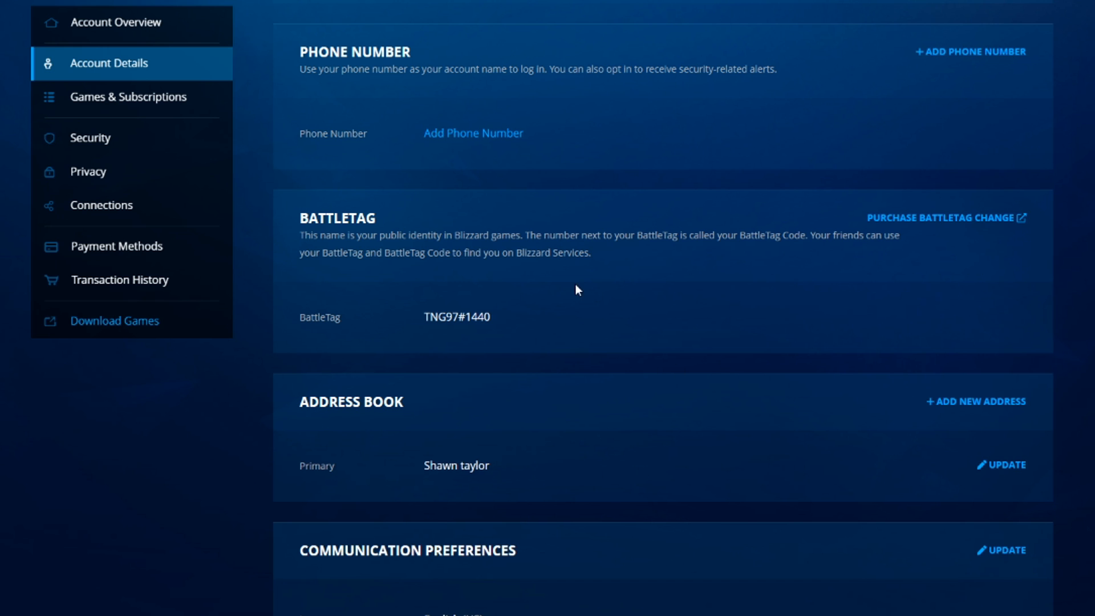
pyautogui.moveTo(958, 305)
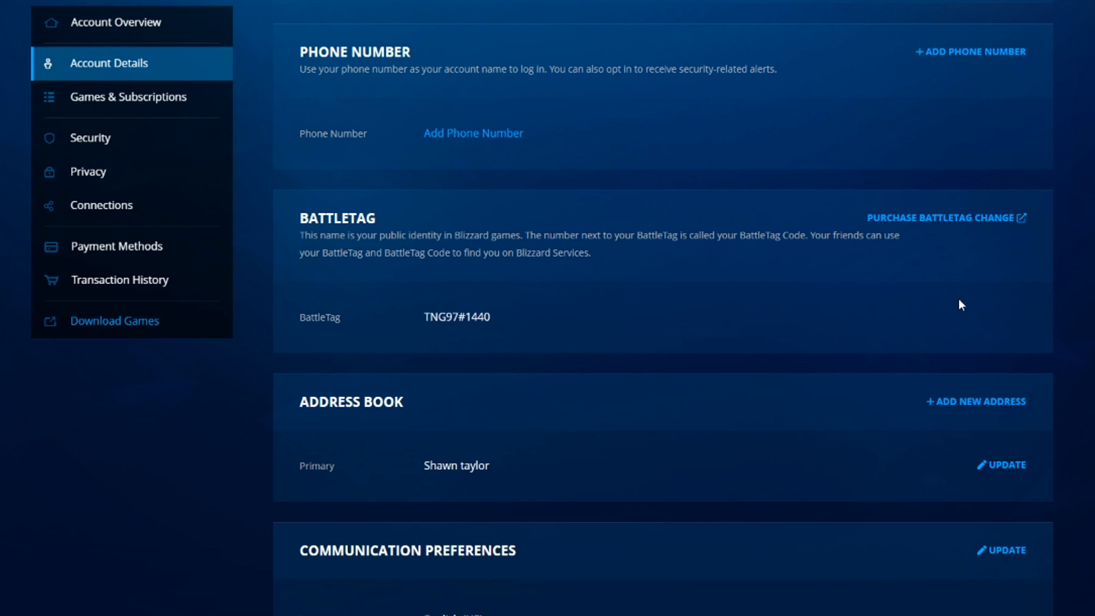
pyautogui.moveTo(621, 310)
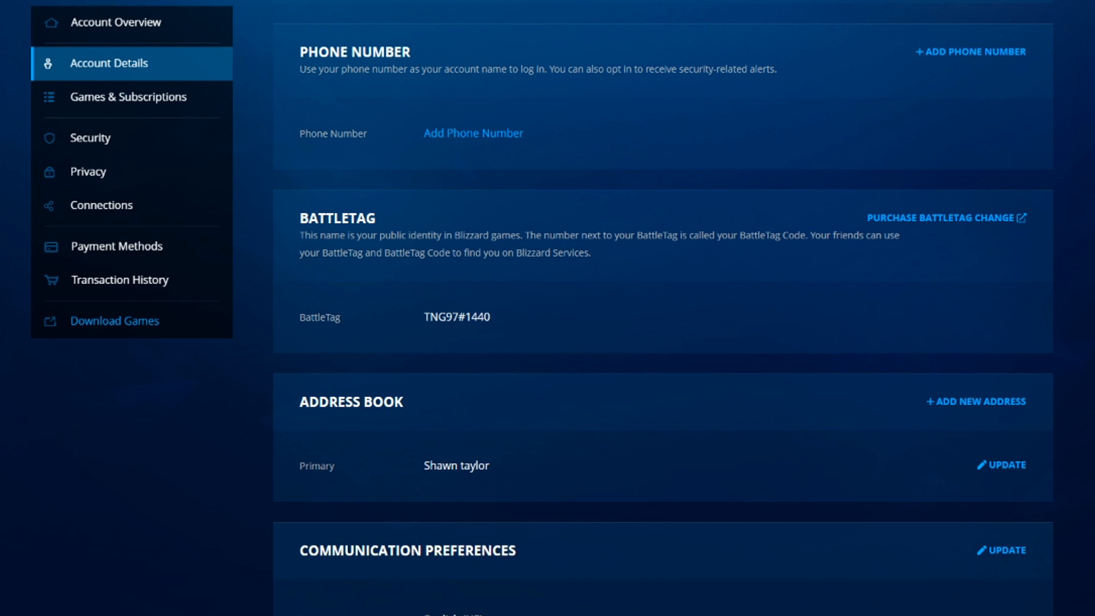
# Step: Open the $10.00 BattleTag Change shop page via Purchase BattleTag Change and review its details
pyautogui.click(941, 218)
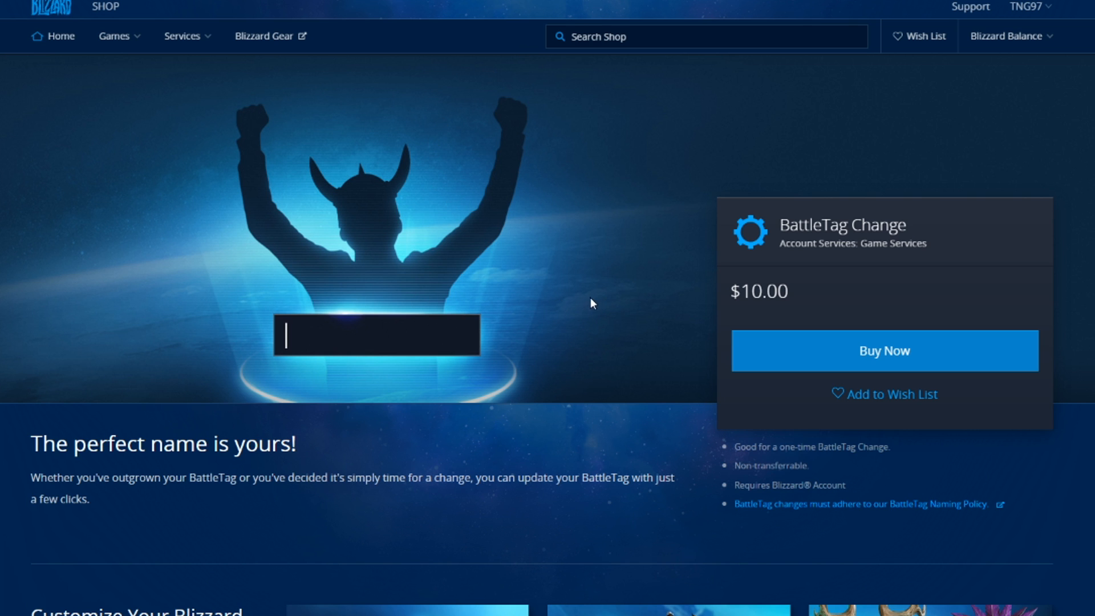
pyautogui.moveTo(526, 246)
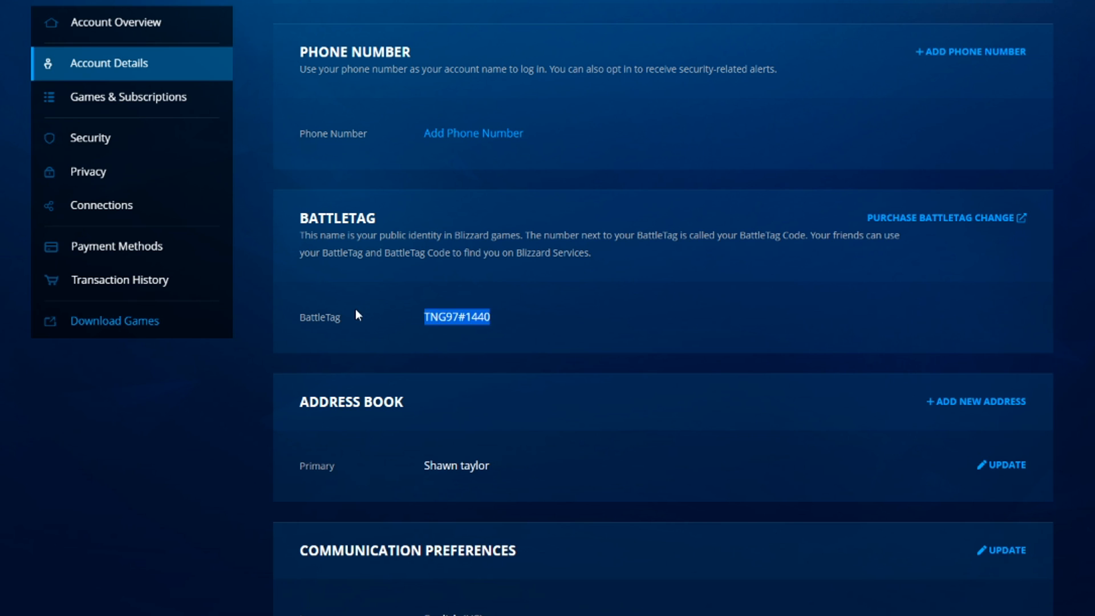
pyautogui.click(940, 217)
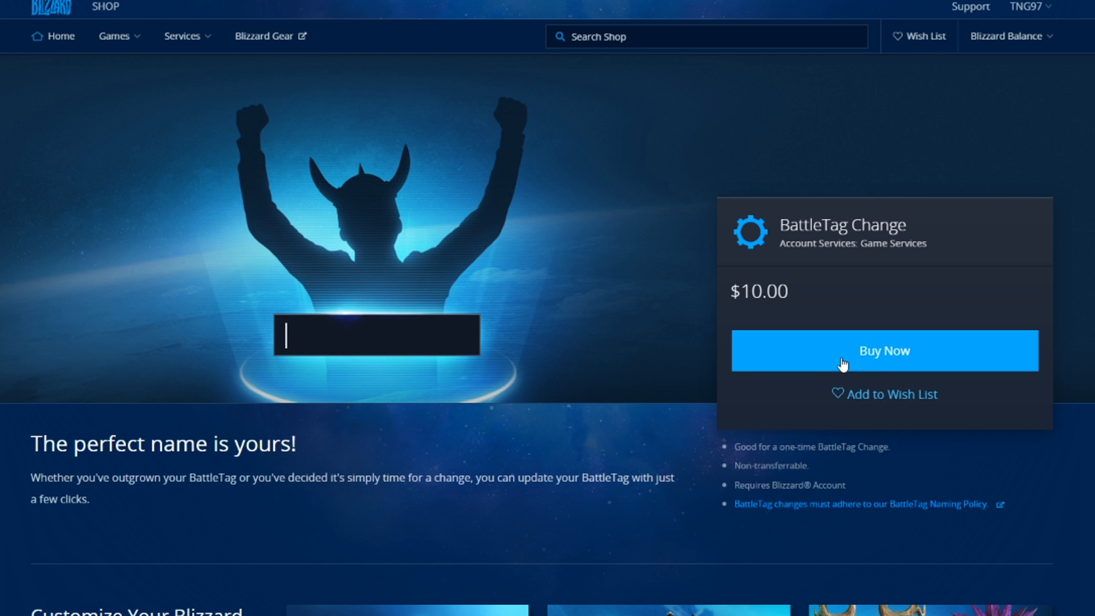
pyautogui.scroll(-3)
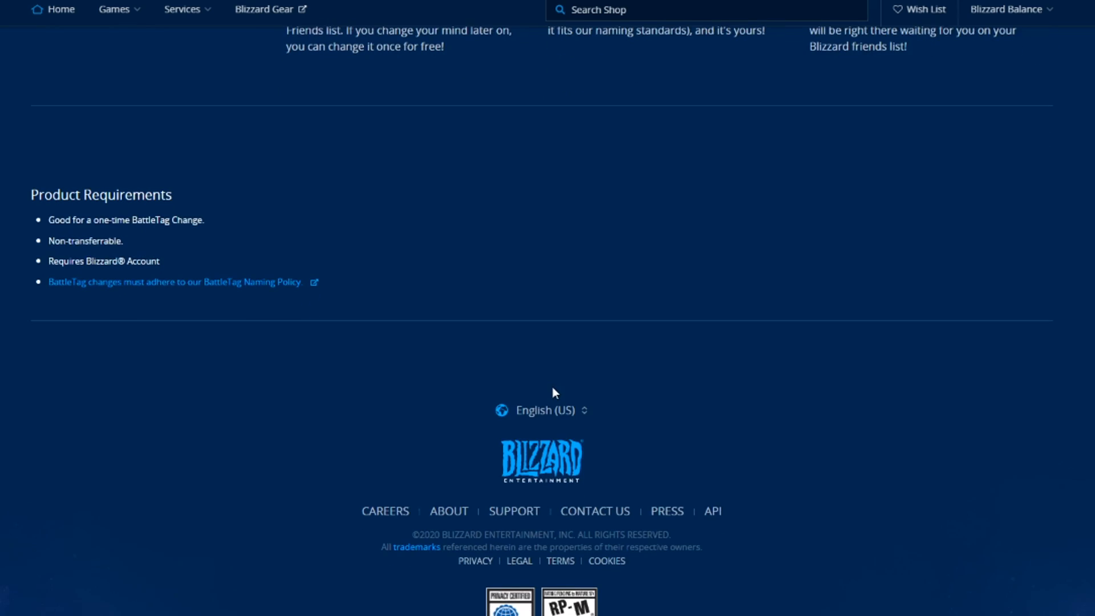
pyautogui.scroll(3)
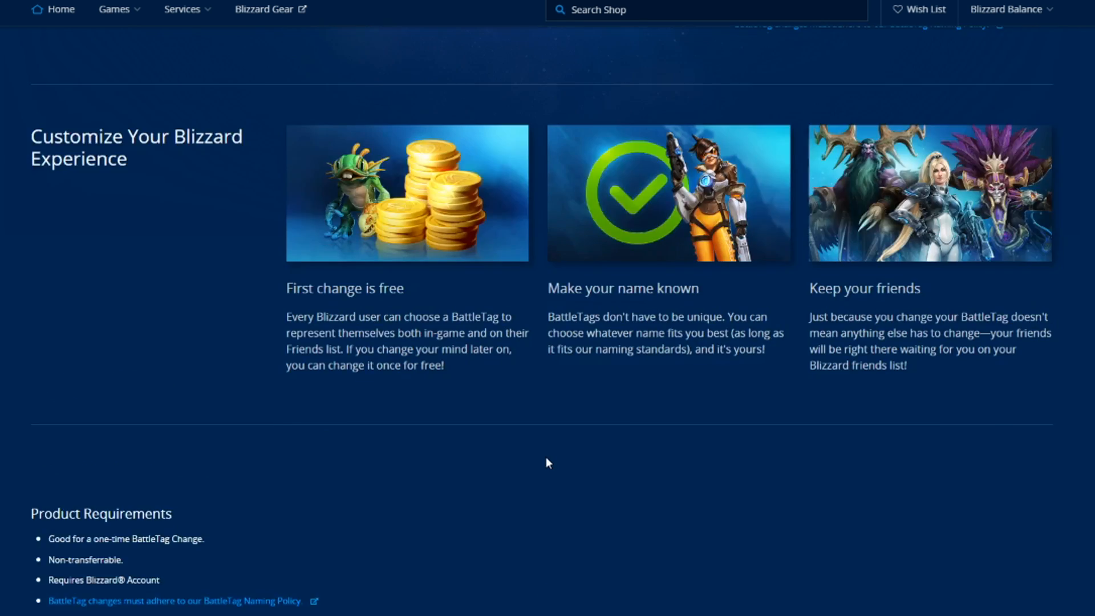
pyautogui.scroll(3)
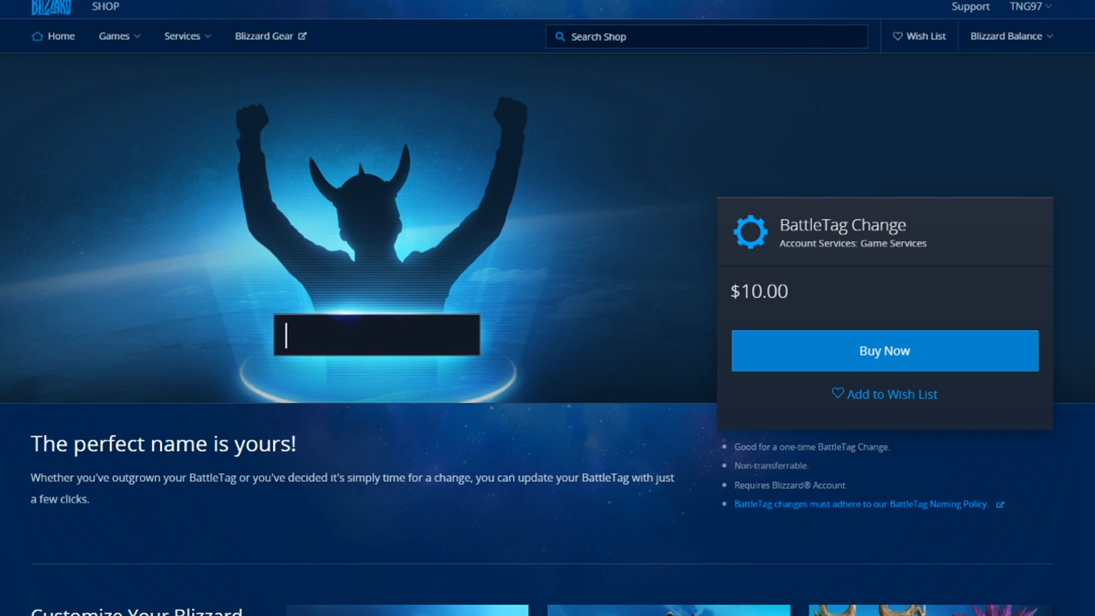
pyautogui.moveTo(672, 537)
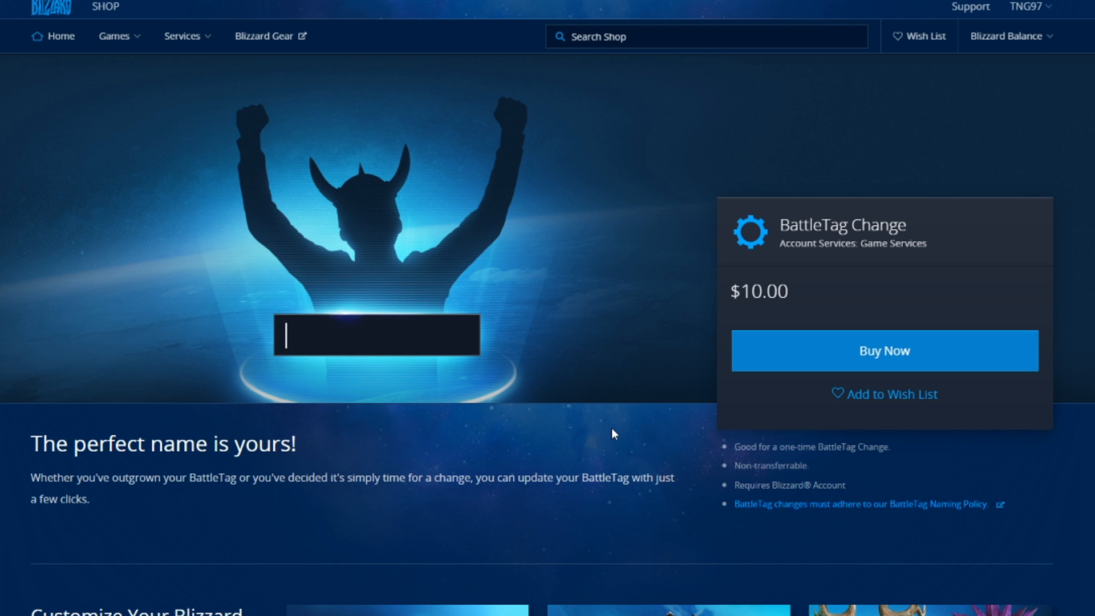
pyautogui.moveTo(602, 424)
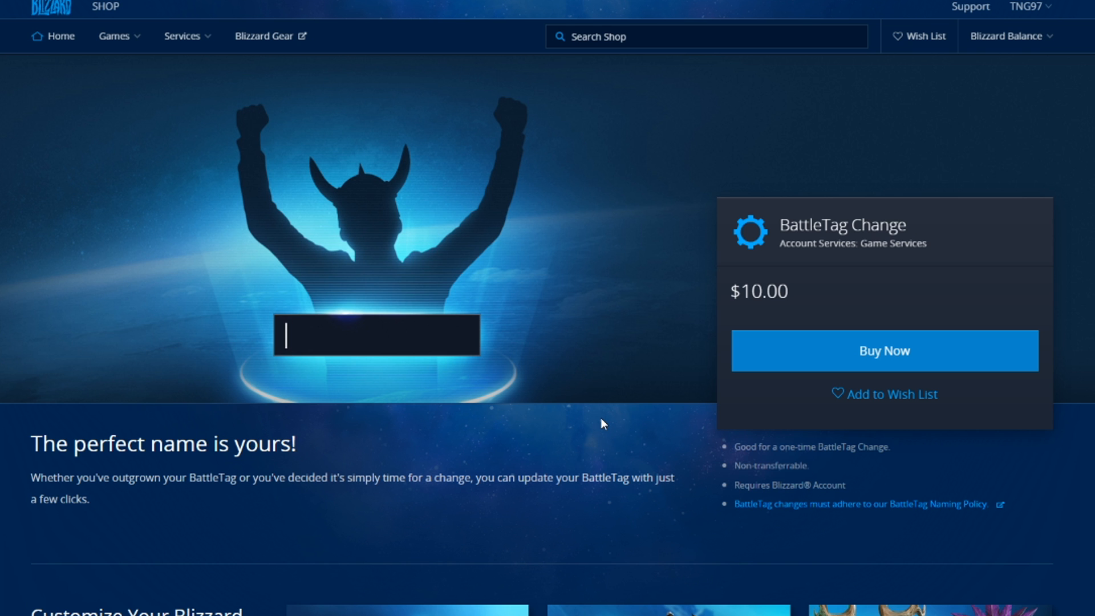
pyautogui.moveTo(1082, 502)
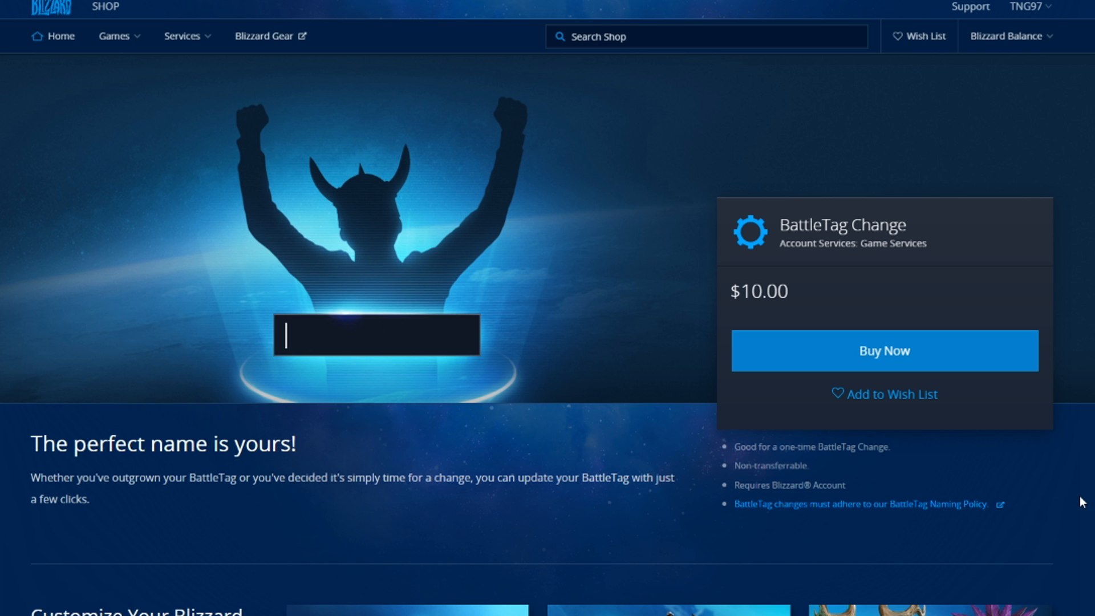
pyautogui.moveTo(1056, 478)
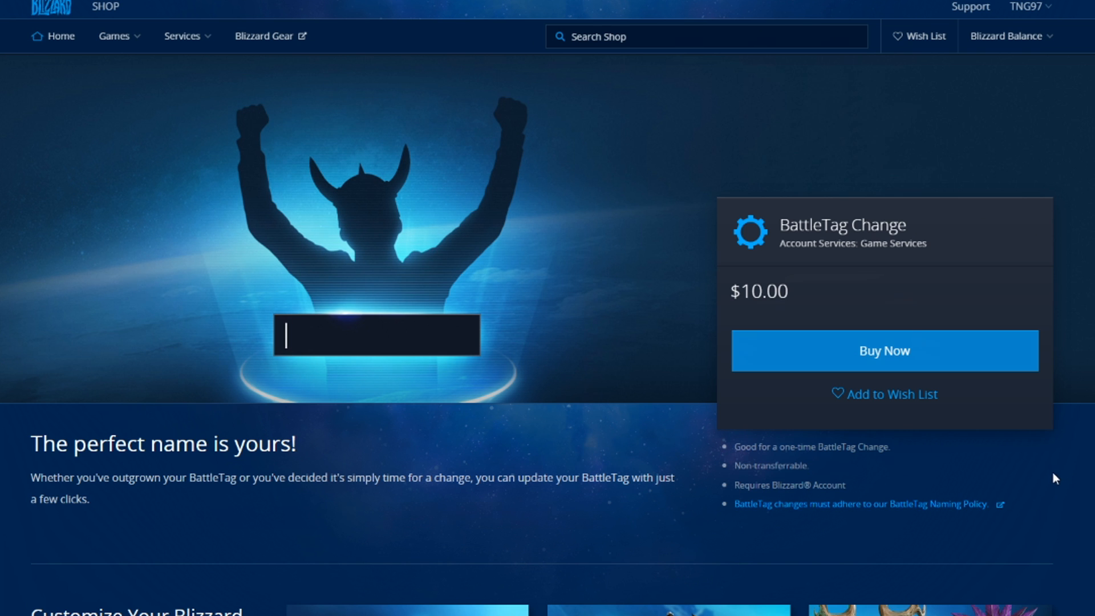